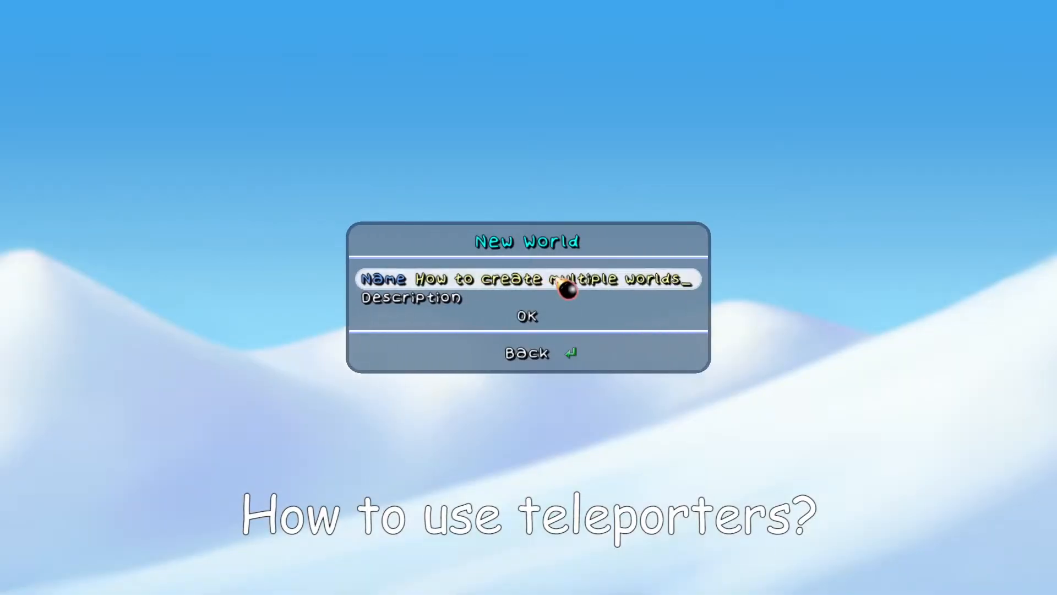
Confirm creation of the multiple-worldmaps tutorial world.
{"action": "left_click", "coordinate": [528, 316]}
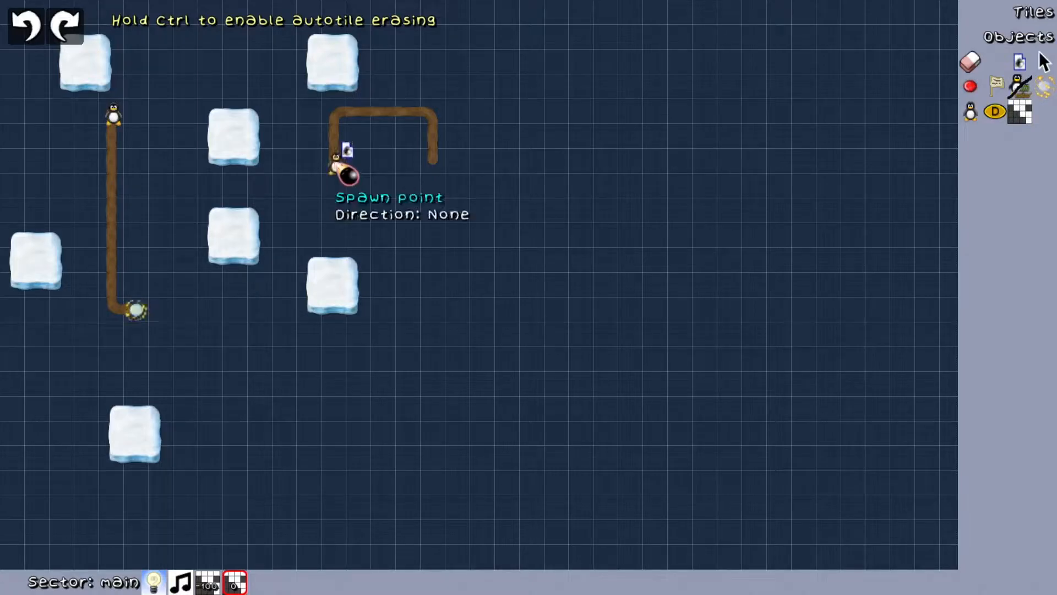
Name the upper path's spawn point test1.
{"action": "left_click", "coordinate": [345, 168]}
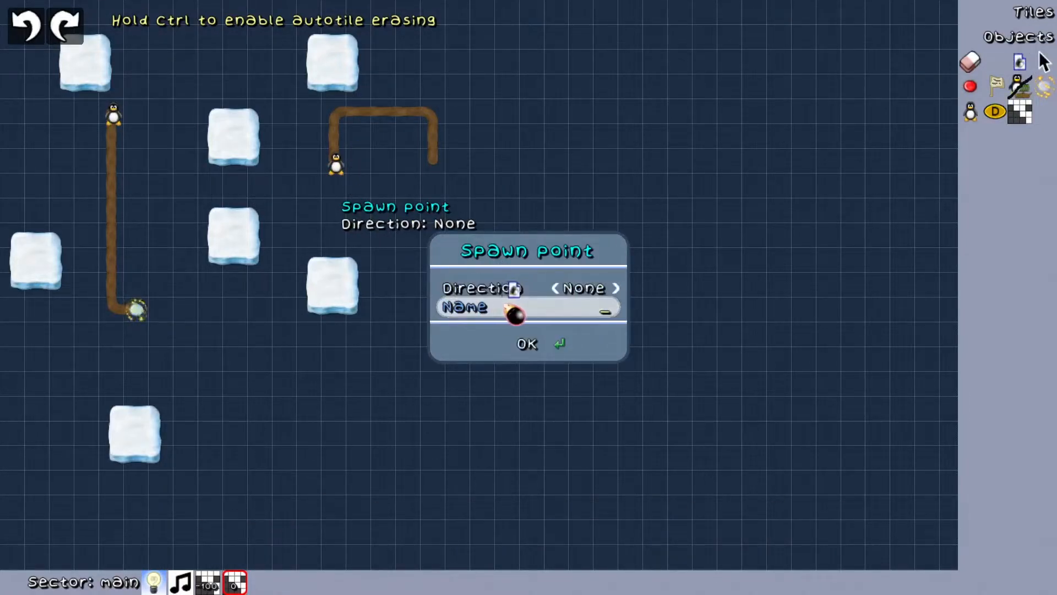
{"action": "type", "text": "testi"}
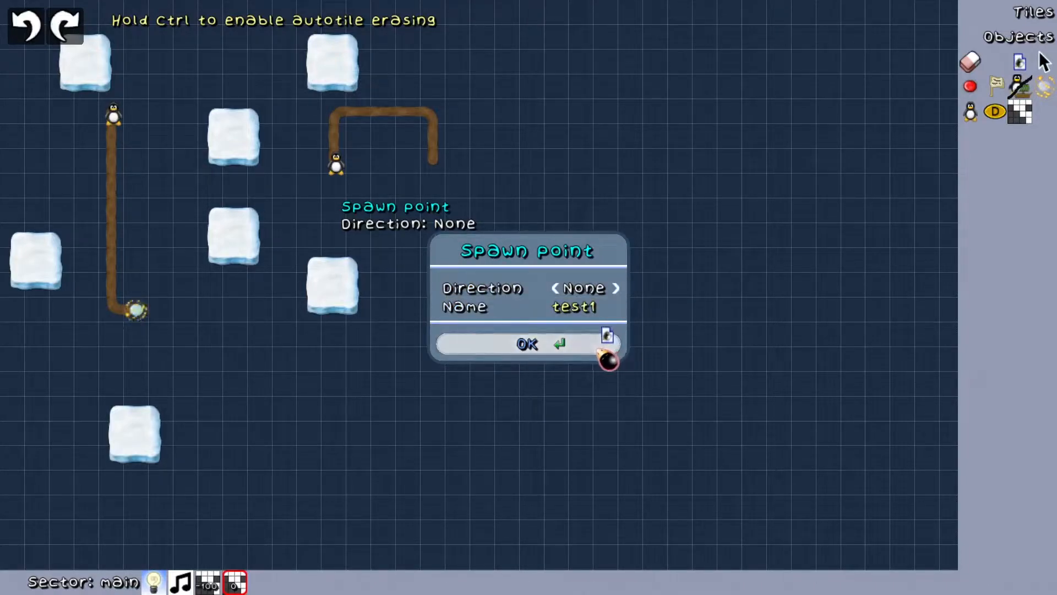
{"action": "left_click", "coordinate": [526, 344]}
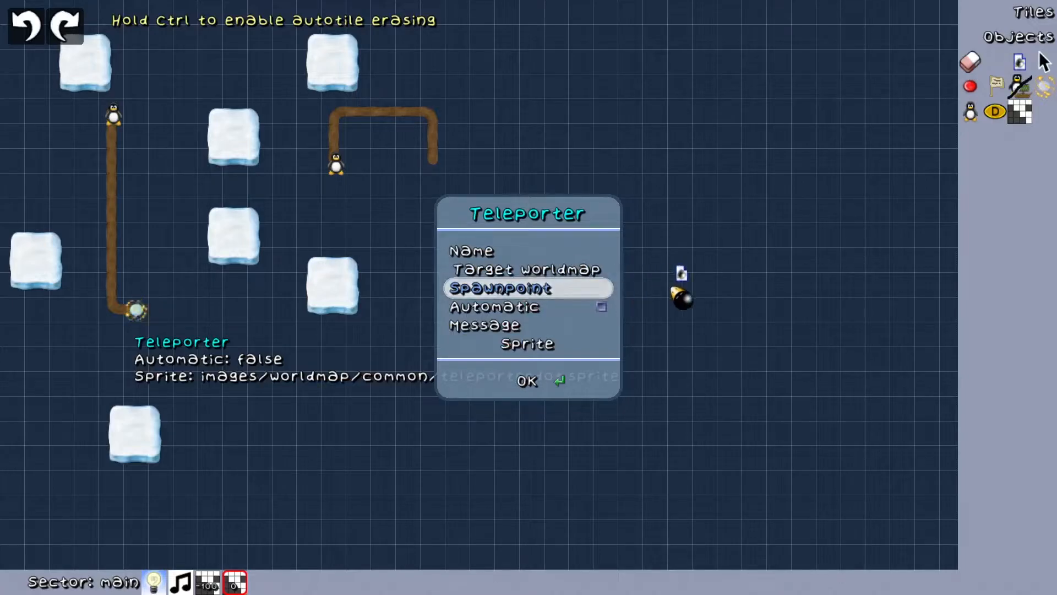
Point the left path's teleporter to spawn point test1 and exit the editor.
{"action": "type", "text": "test1"}
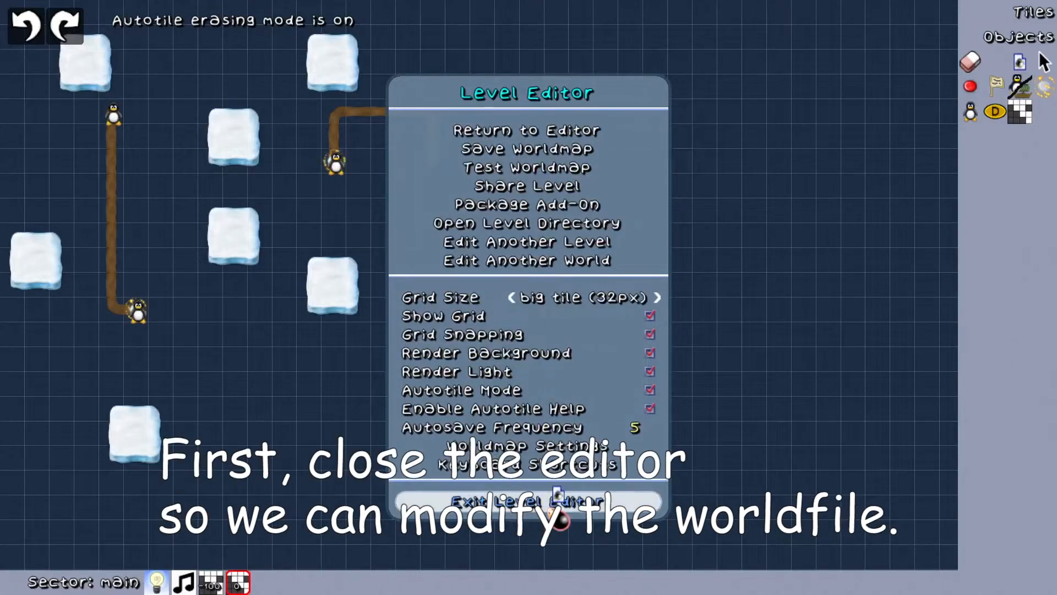
{"action": "left_click", "coordinate": [528, 501]}
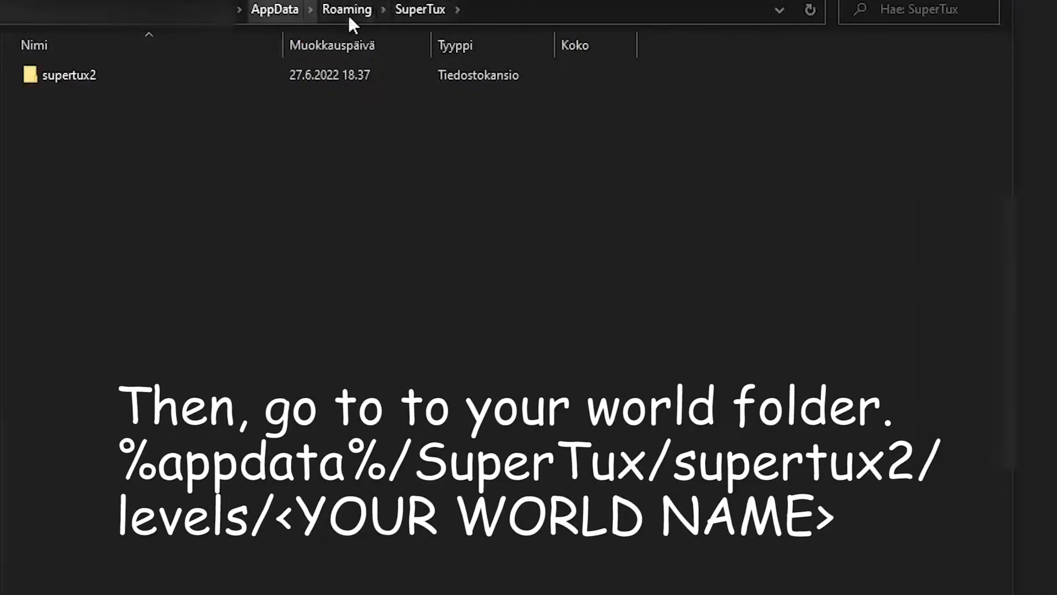
In supertux2/levels/How_to_create_multiple_worldmaps, rename worldmap.stwm to snow.
{"action": "double_click", "coordinate": [69, 75]}
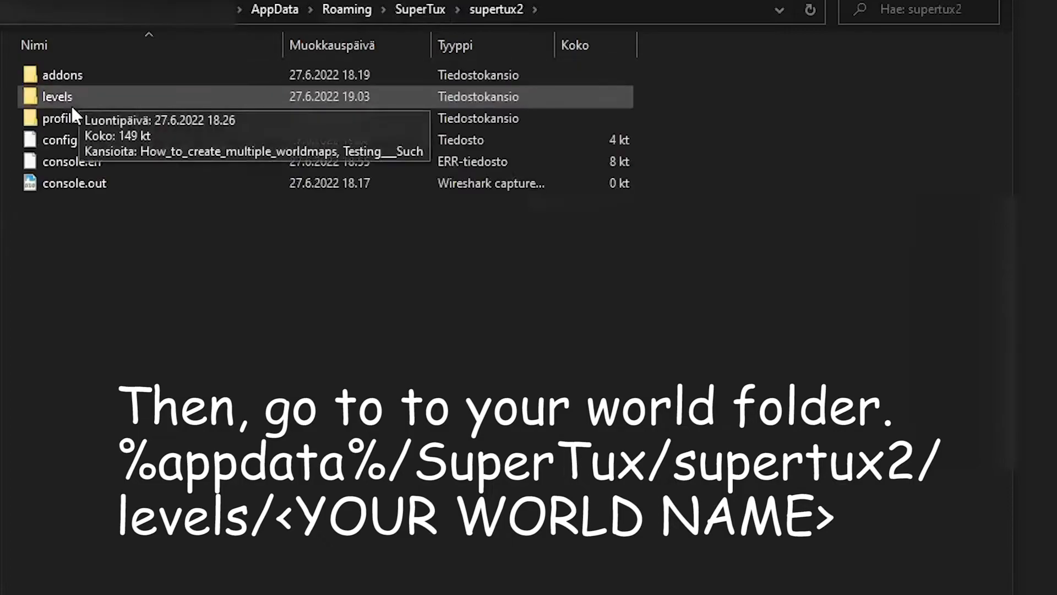
{"action": "double_click", "coordinate": [57, 96]}
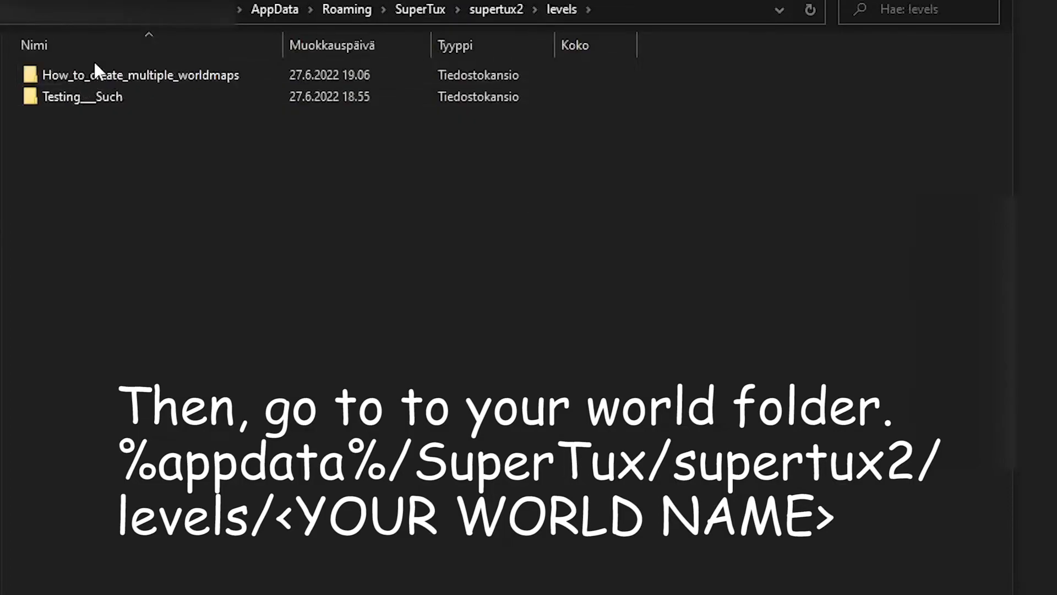
{"action": "double_click", "coordinate": [140, 75]}
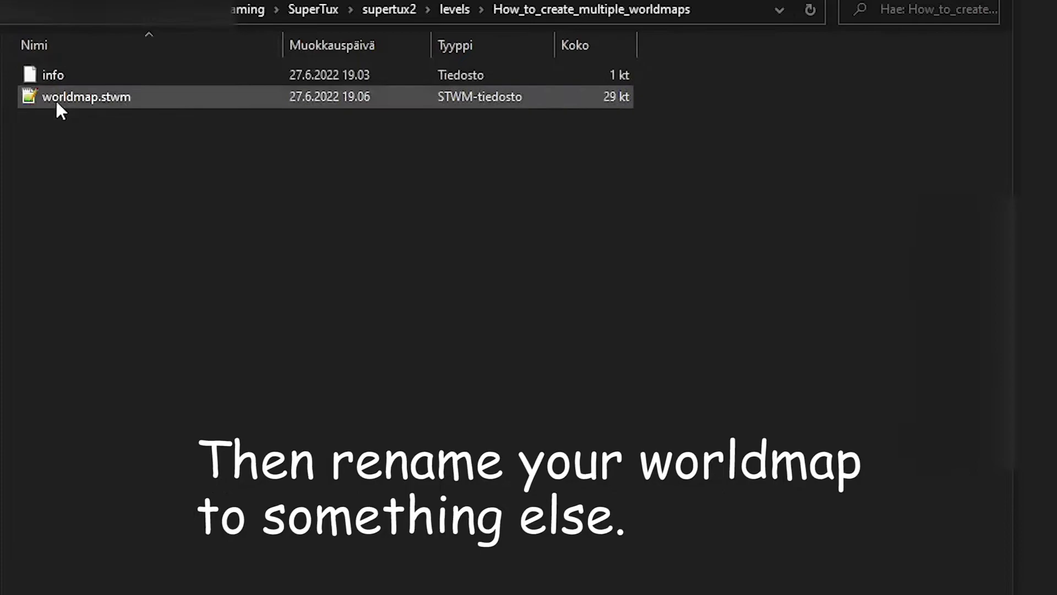
{"action": "key", "text": "F2"}
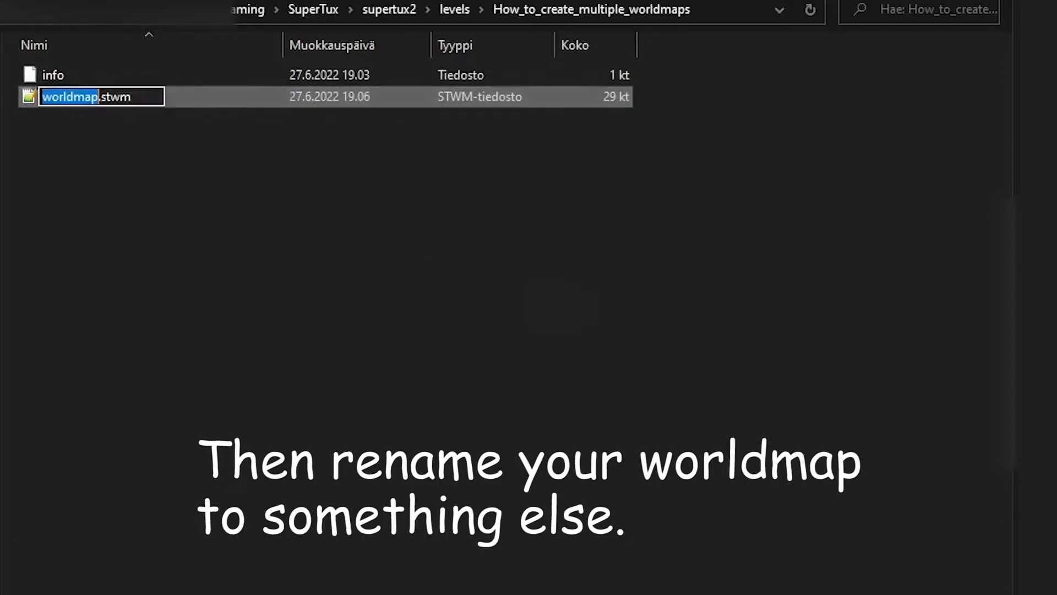
{"action": "type", "text": "snow"}
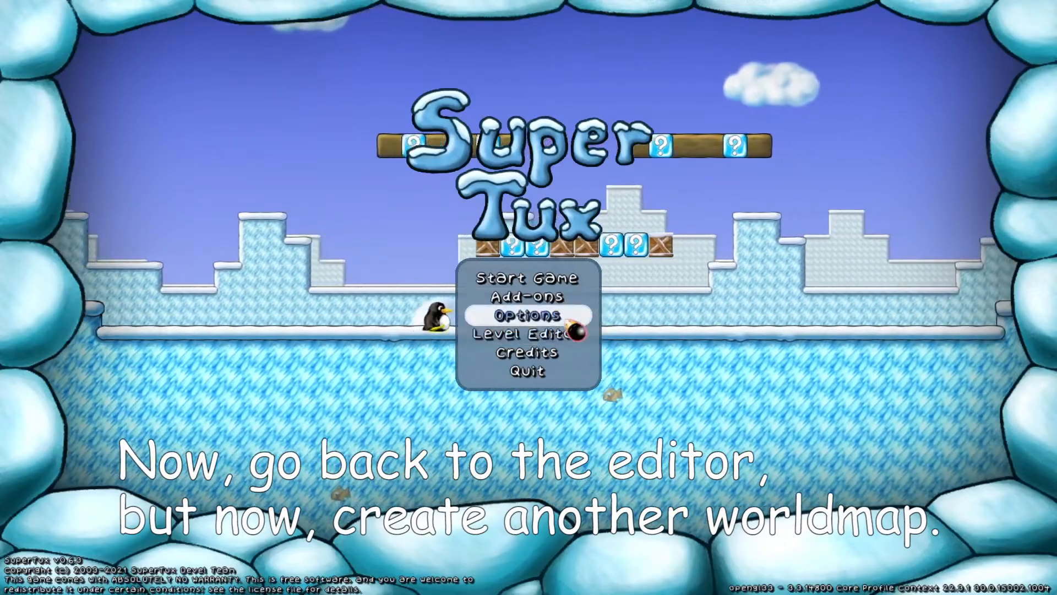
Reopen the Level Editor and create a second worldmap in the same world.
{"action": "left_click", "coordinate": [526, 334]}
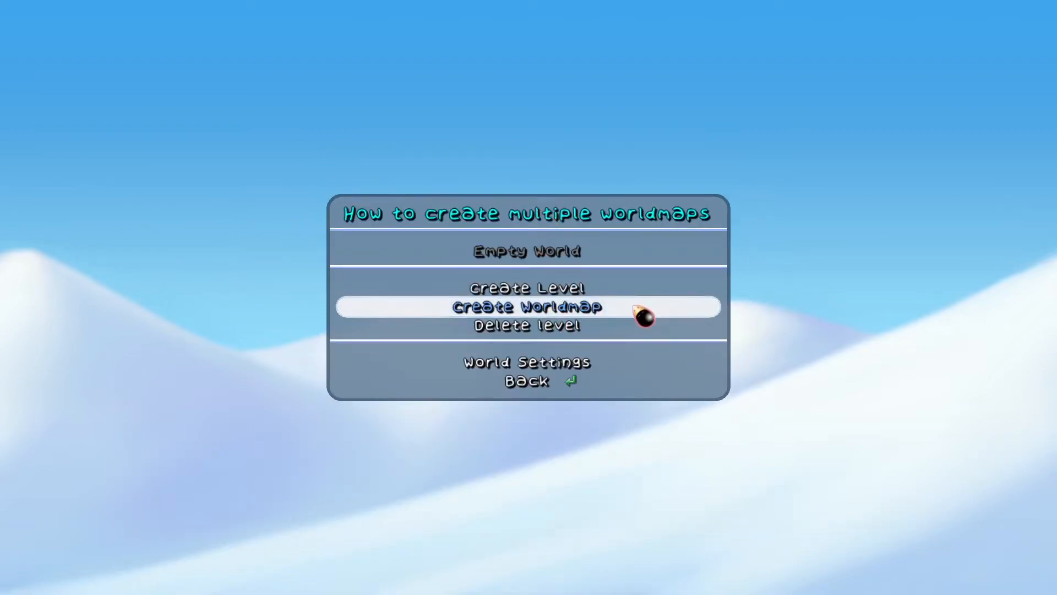
{"action": "left_click", "coordinate": [526, 307]}
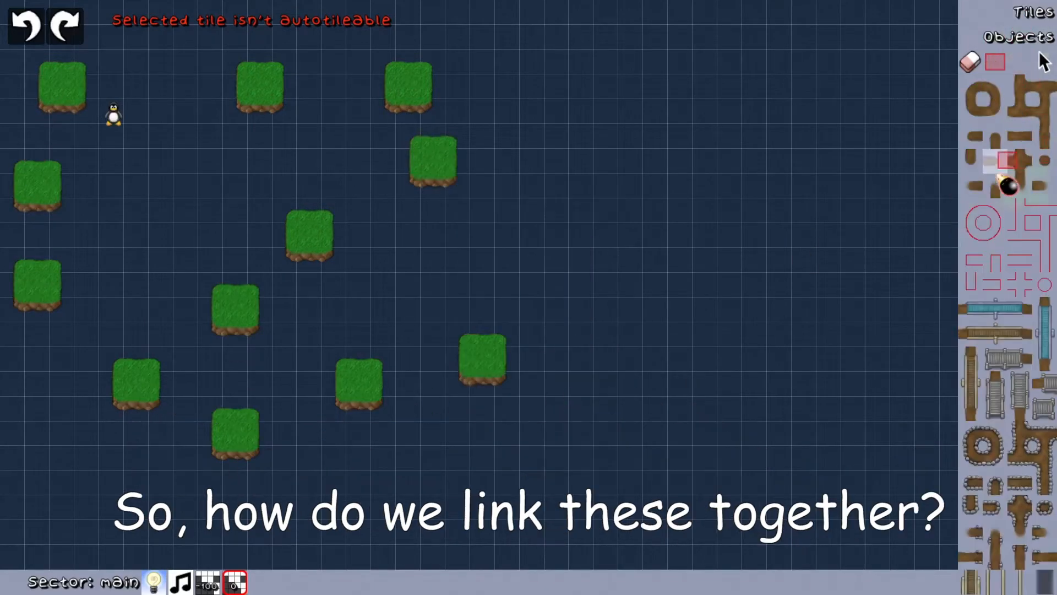
Draw a dirt path down from Tux and place a teleporter at its end.
{"action": "left_click_drag", "start_coordinate": [113, 115], "coordinate": [114, 310]}
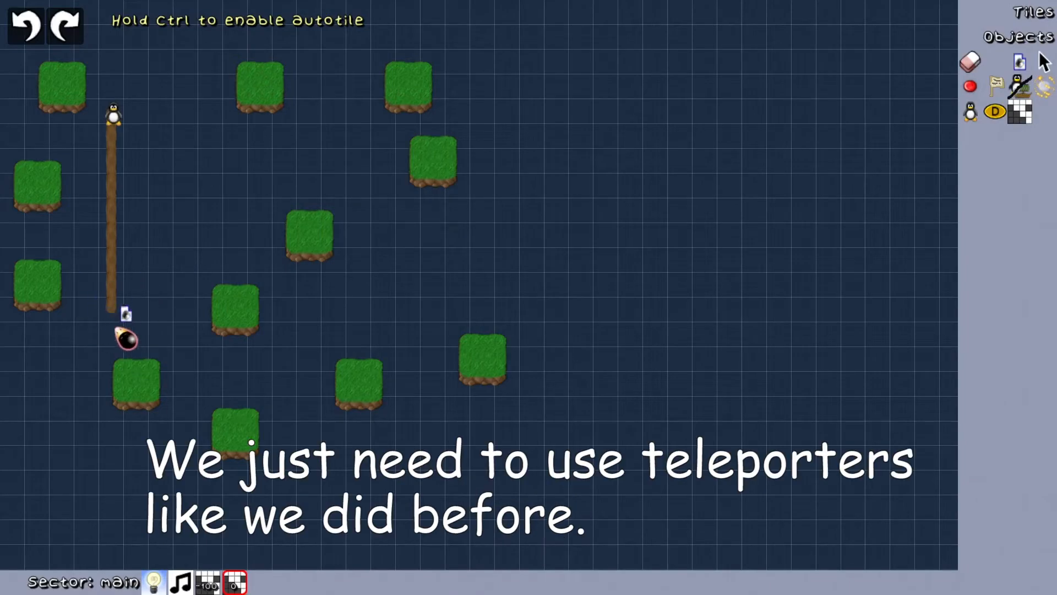
{"action": "left_click", "coordinate": [125, 340]}
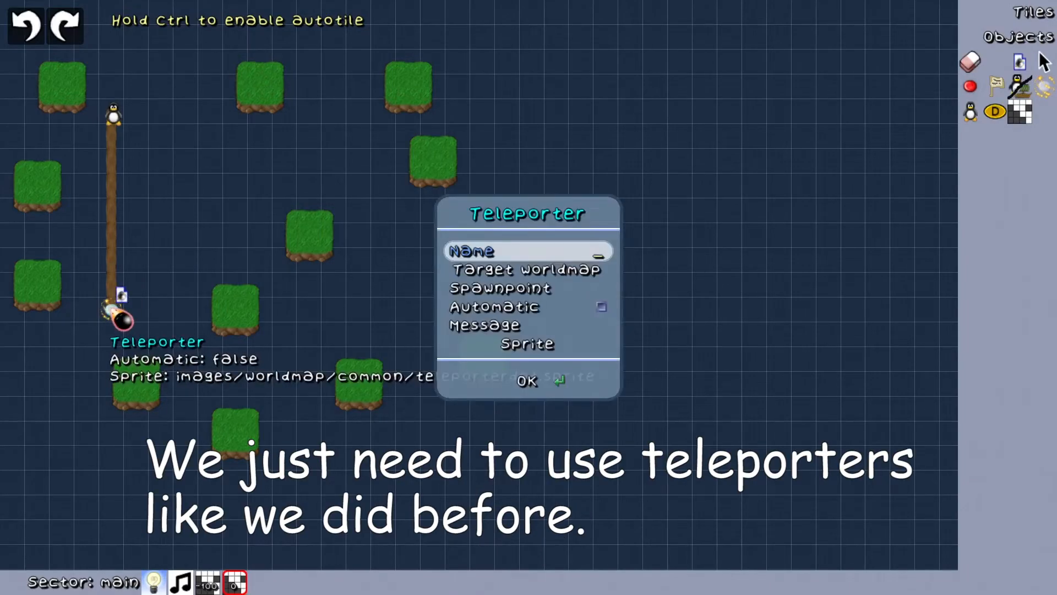